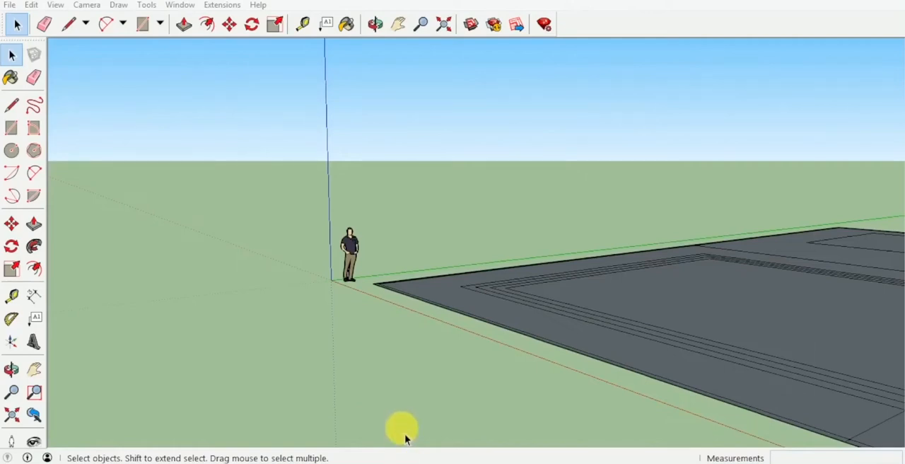
mouse_move(413, 389)
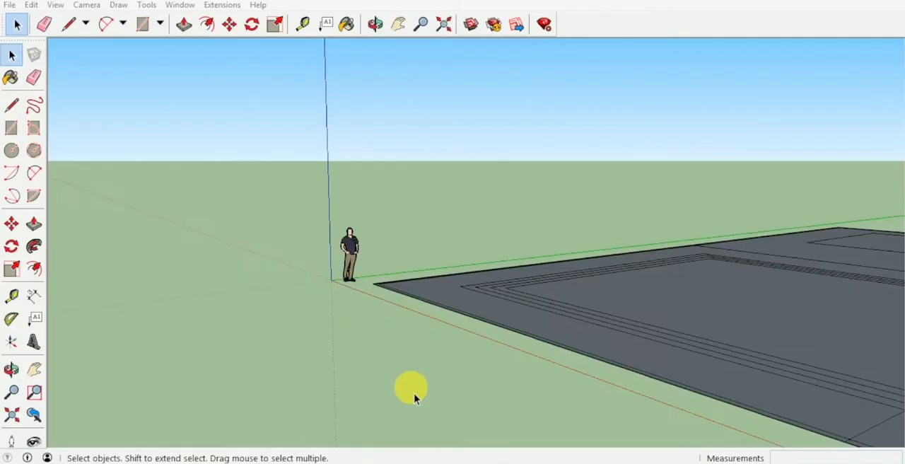
Orbit the camera from the empty plot around to face the two-storey house front
click(376, 24)
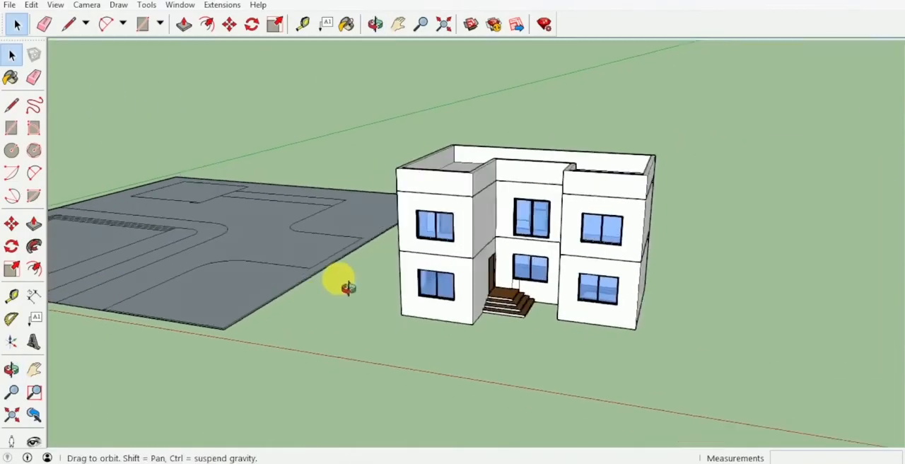
Face the house front and outline a rectangle over the entrance for the slab
drag(346, 287, 512, 243)
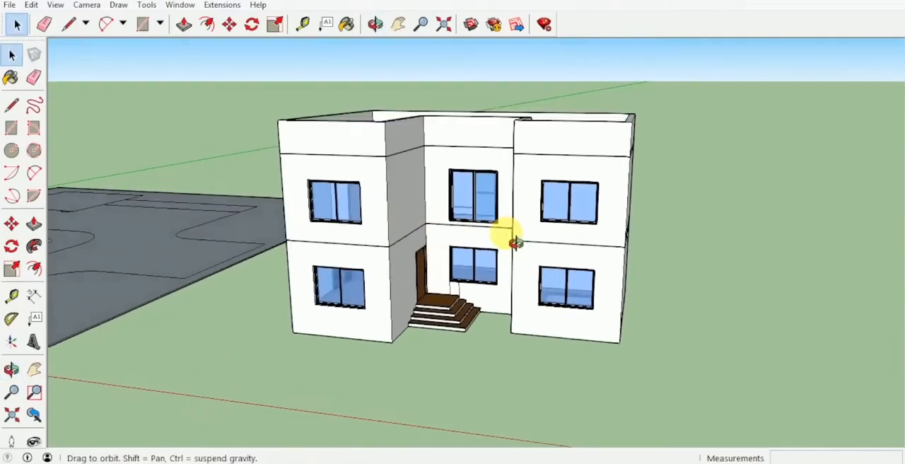
drag(516, 240, 435, 229)
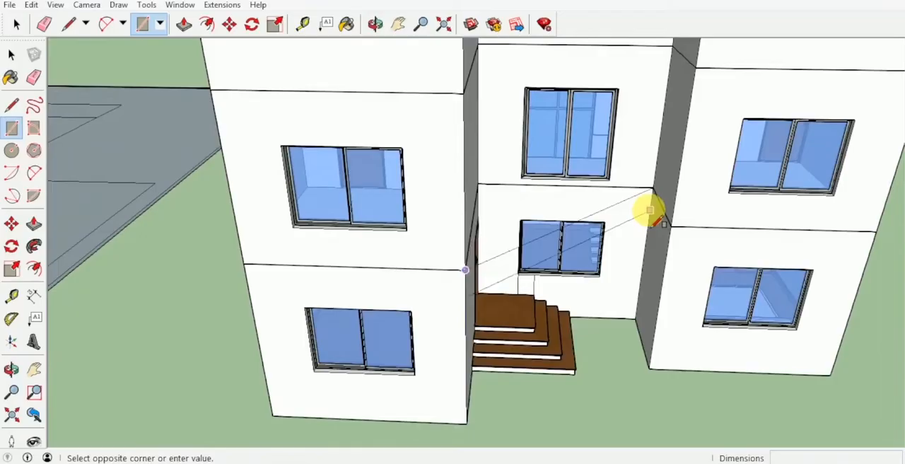
click(376, 24)
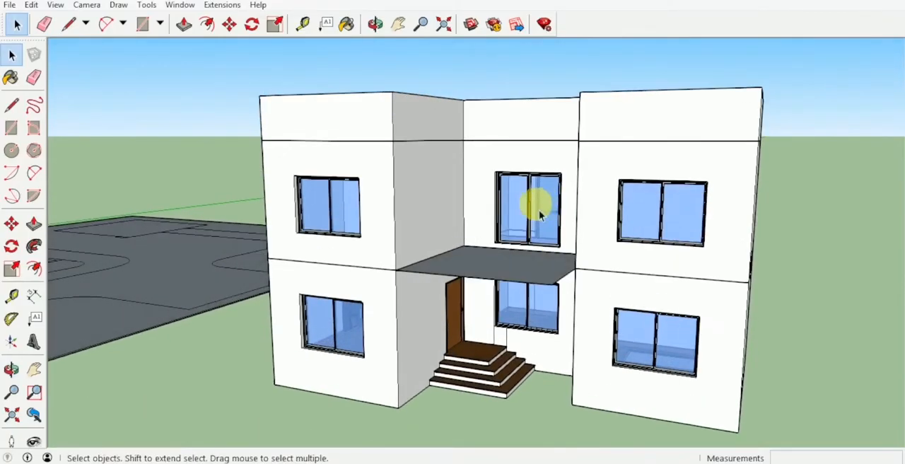
mouse_move(529, 236)
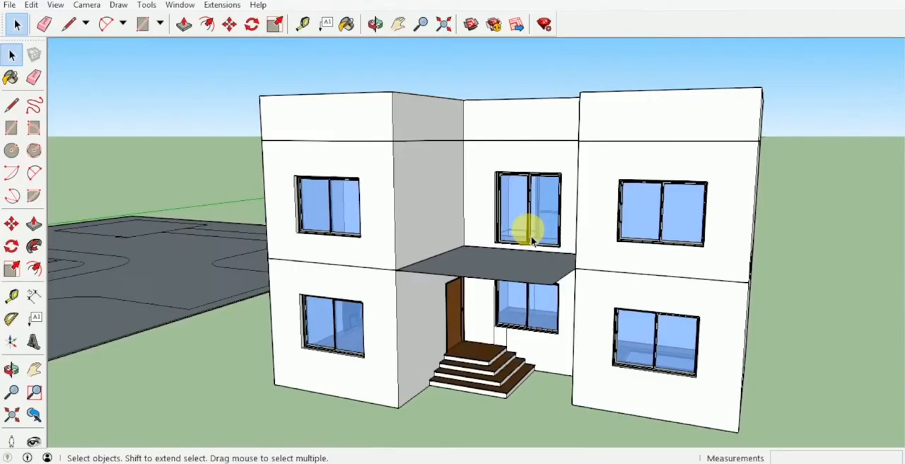
Push/Pull the rectangle into a slab about 0.20 m thick over the entrance
click(184, 24)
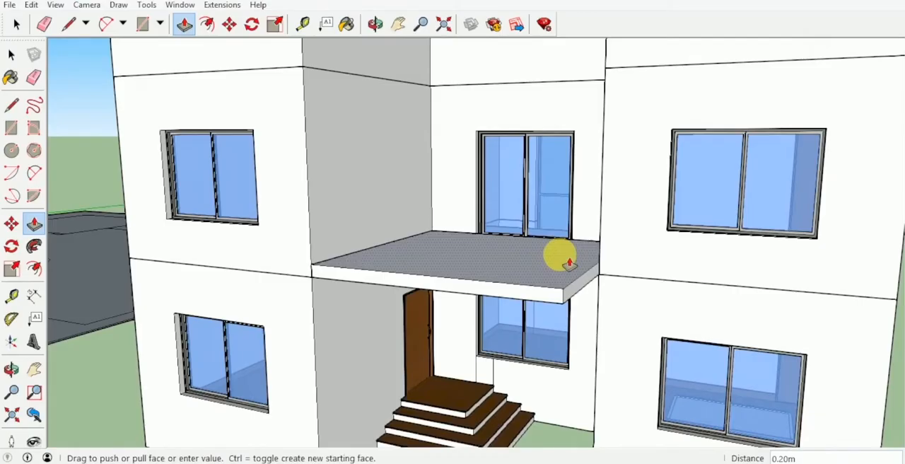
drag(566, 262, 566, 255)
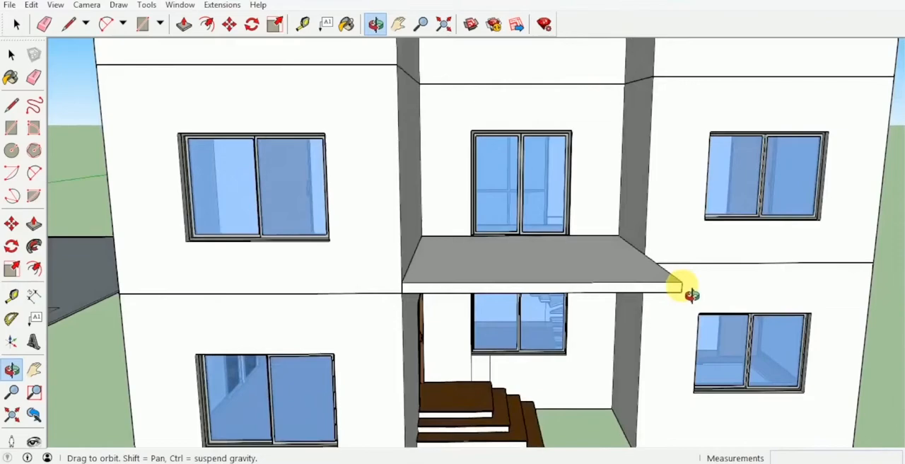
drag(690, 293, 526, 328)
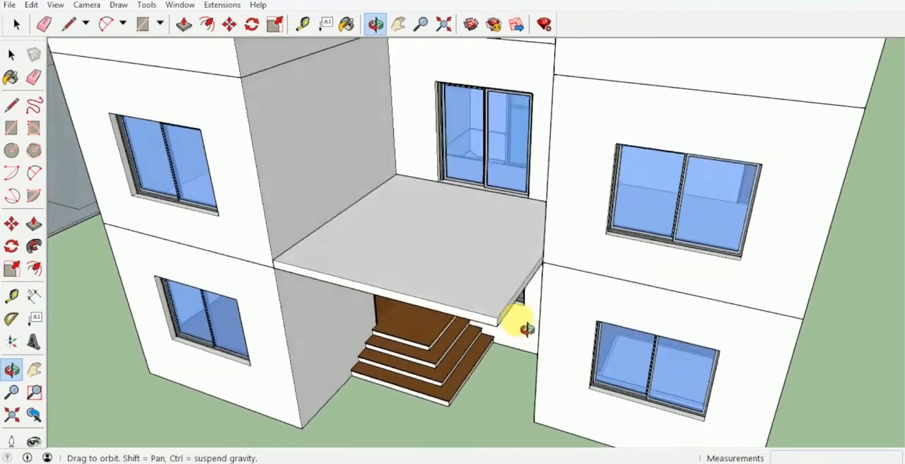
Draw an edge across the slab's side at the right-hand wall
click(68, 22)
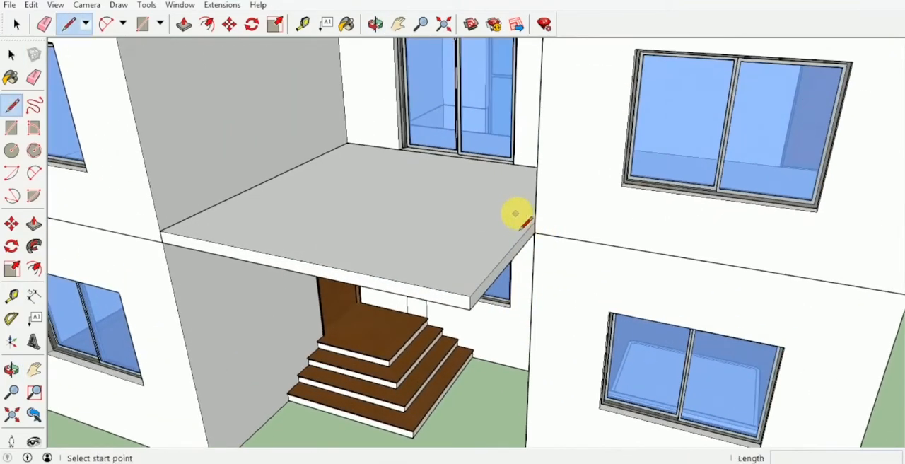
click(516, 214)
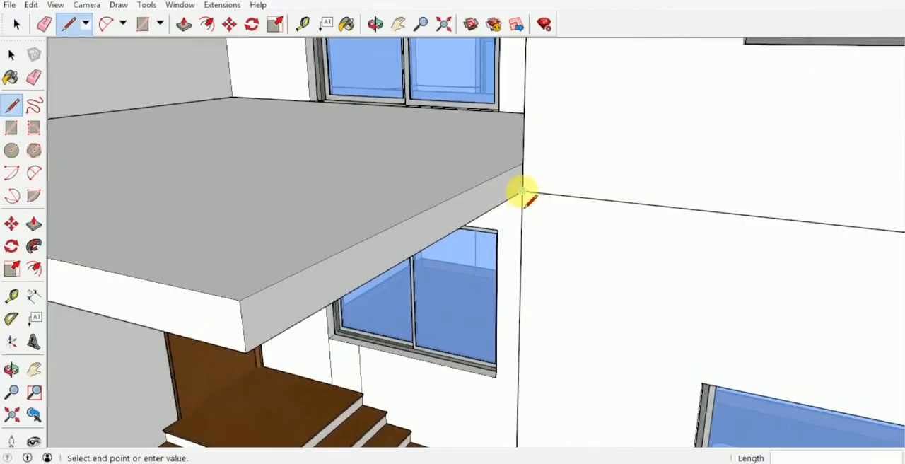
click(184, 24)
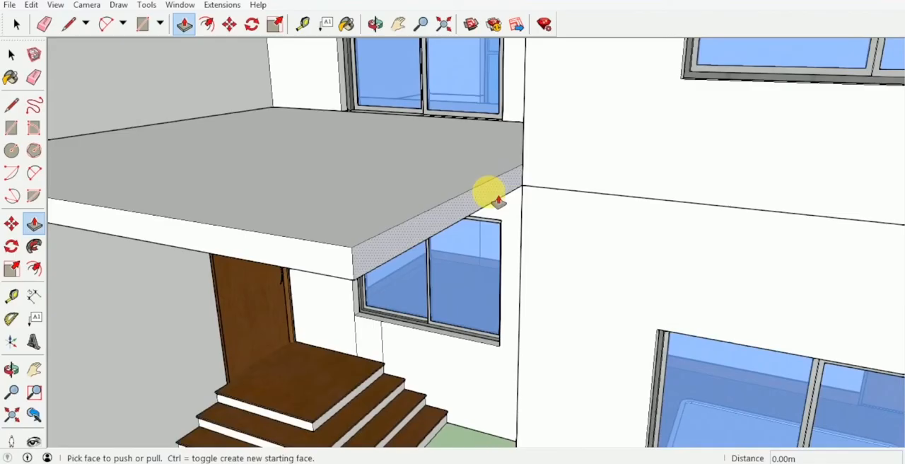
Pull the slab's side face outward so it overhangs past the wall
drag(494, 198, 559, 210)
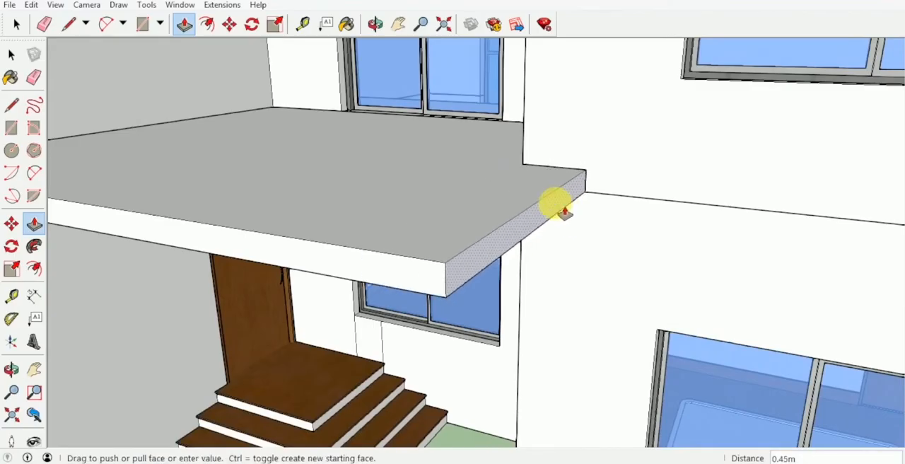
drag(559, 210, 558, 212)
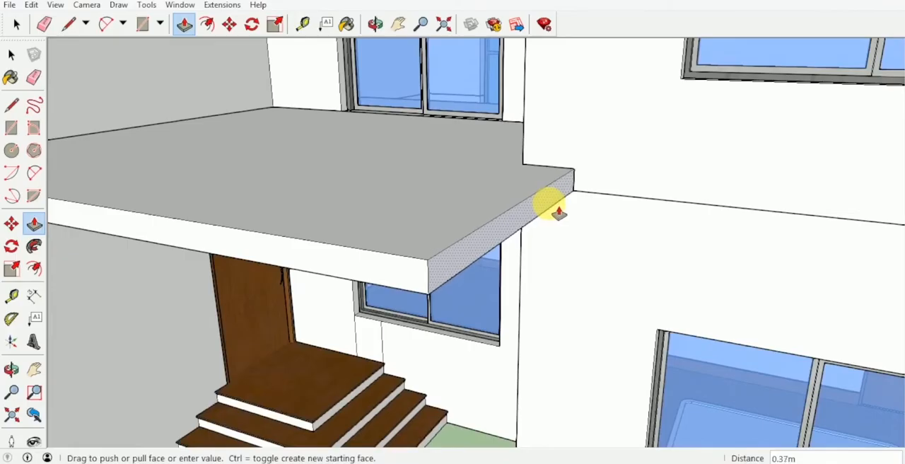
drag(559, 212, 558, 212)
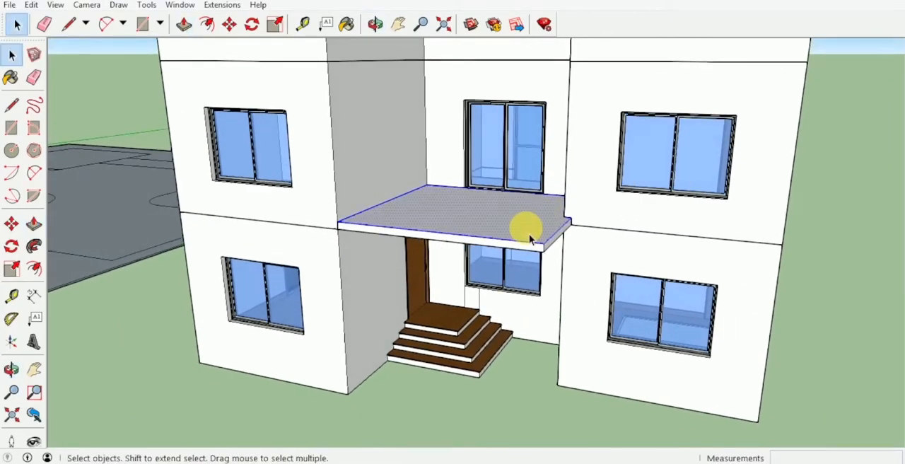
Edit the slab group and draw edges from its inner and outer corners
right_click(526, 229)
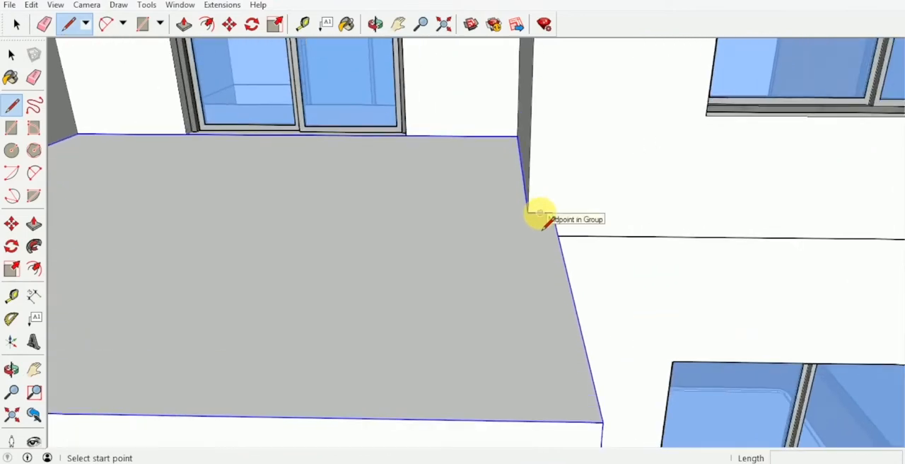
click(540, 212)
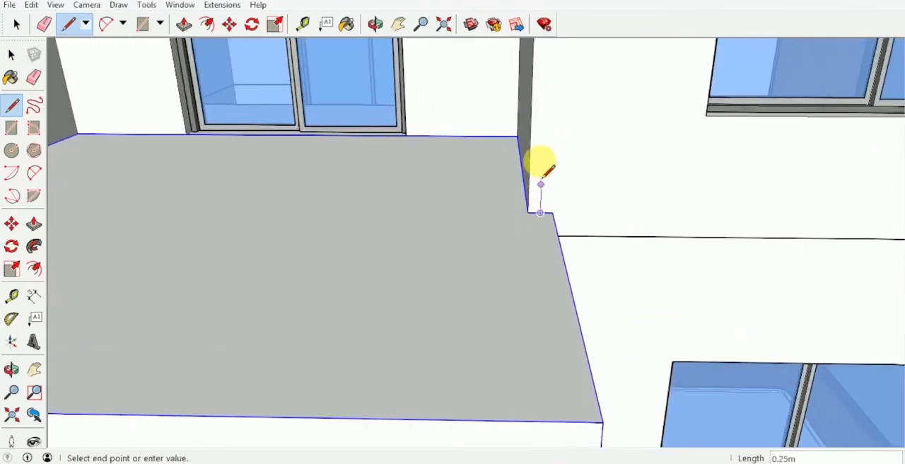
mouse_move(548, 98)
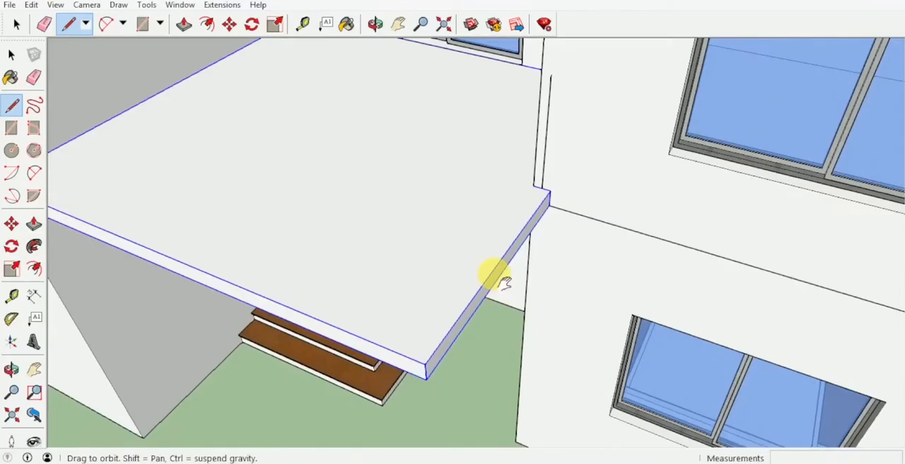
click(494, 276)
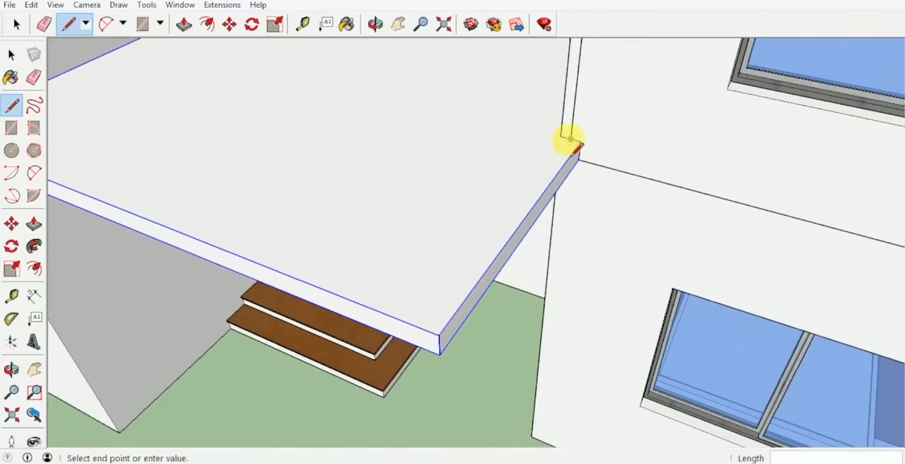
From below, add a short edge along the slab underside to split off a border band
drag(568, 141, 399, 304)
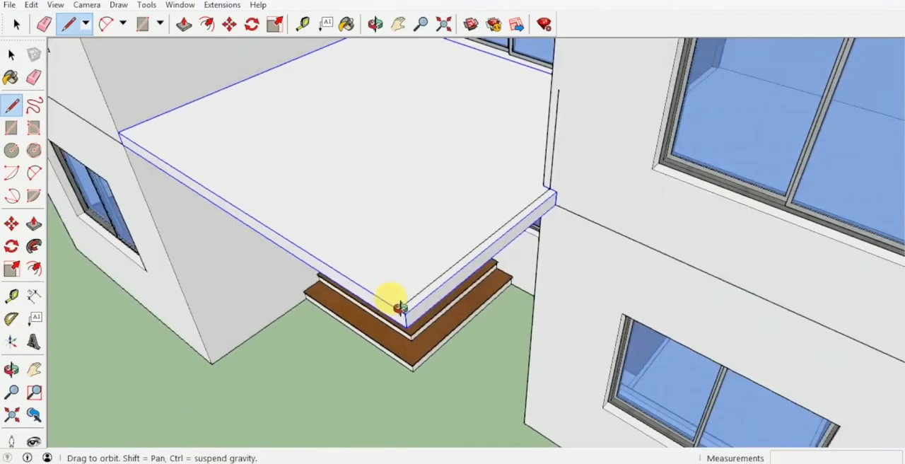
drag(393, 292, 205, 153)
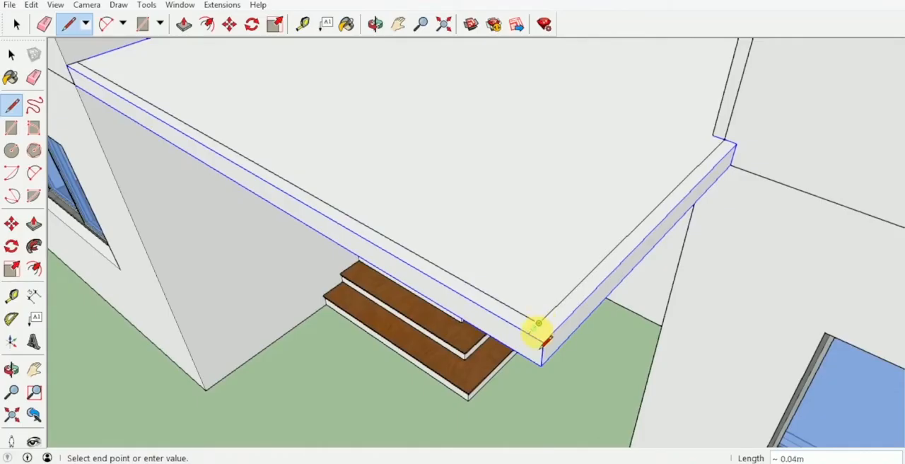
click(376, 24)
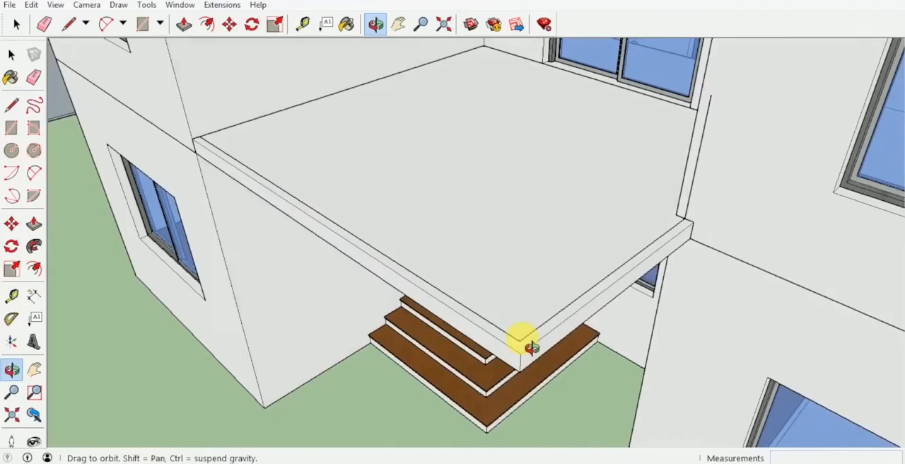
click(34, 76)
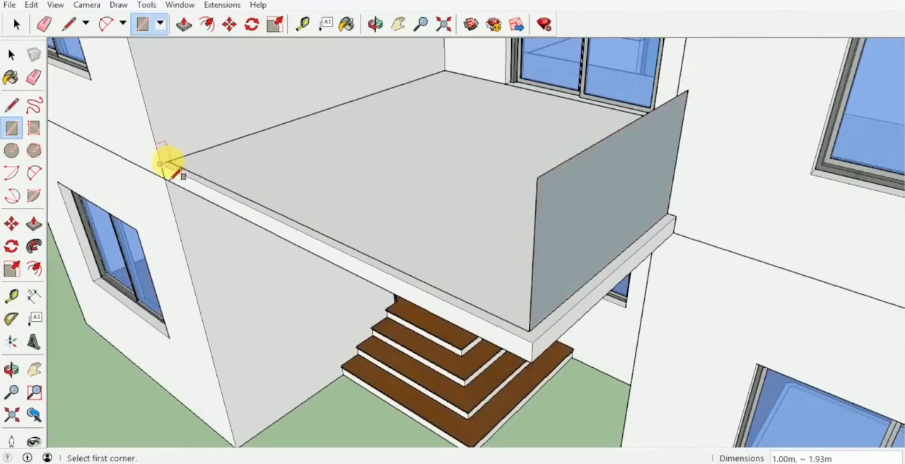
Draw 1.00 m high railing faces along the slab's front and side edges
click(161, 164)
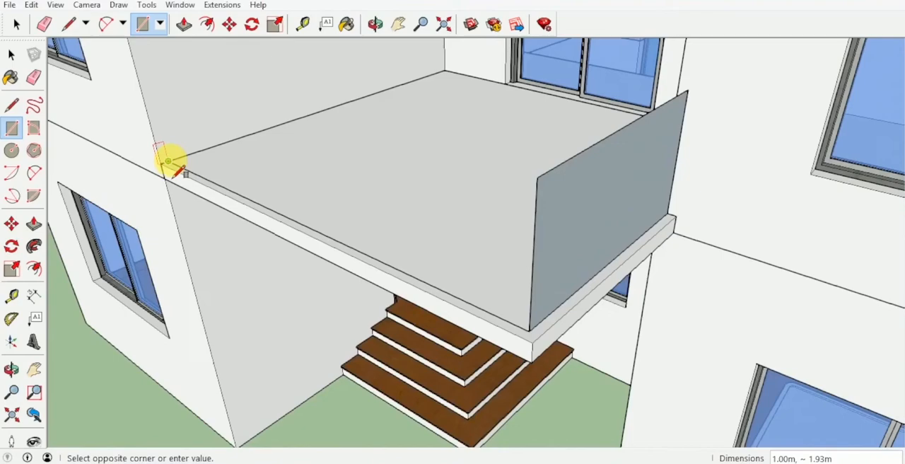
click(536, 183)
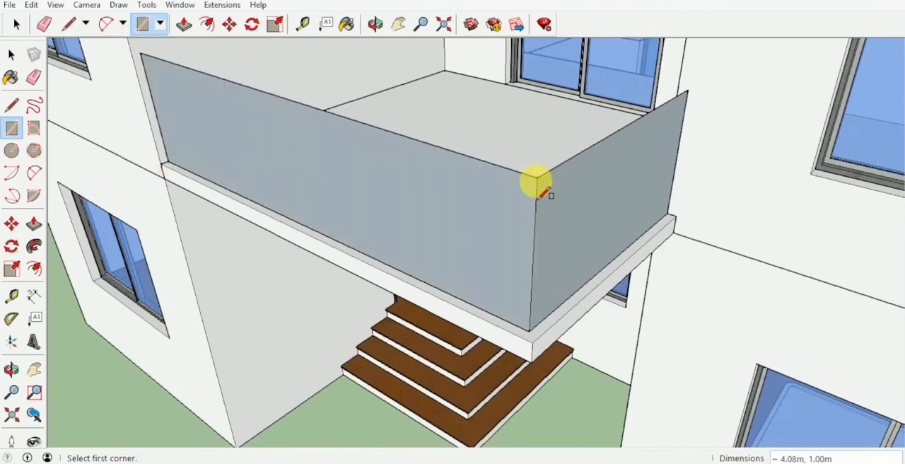
drag(537, 181, 566, 172)
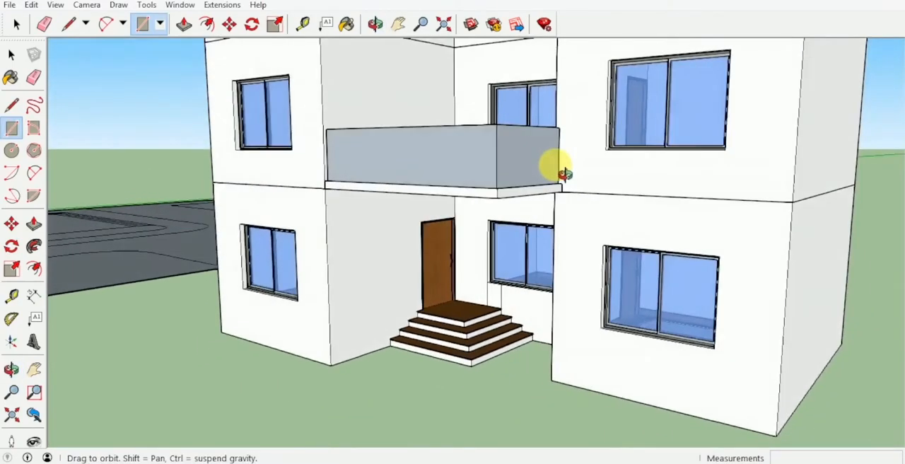
drag(551, 170, 509, 191)
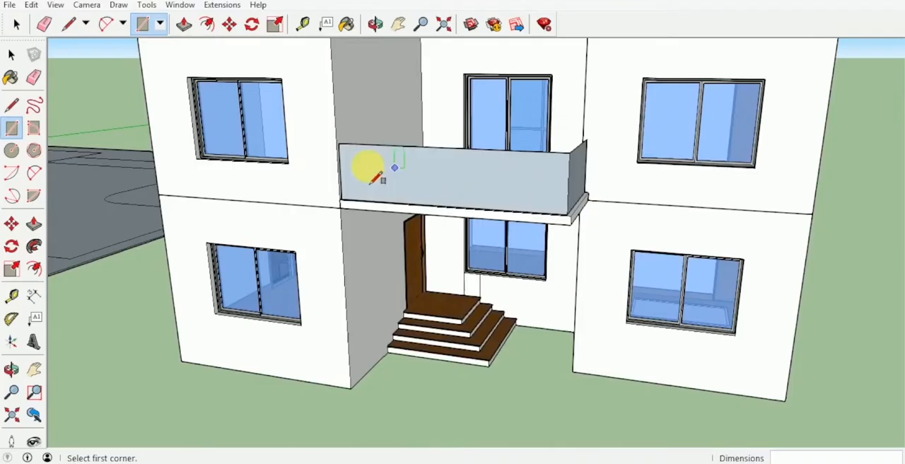
click(34, 76)
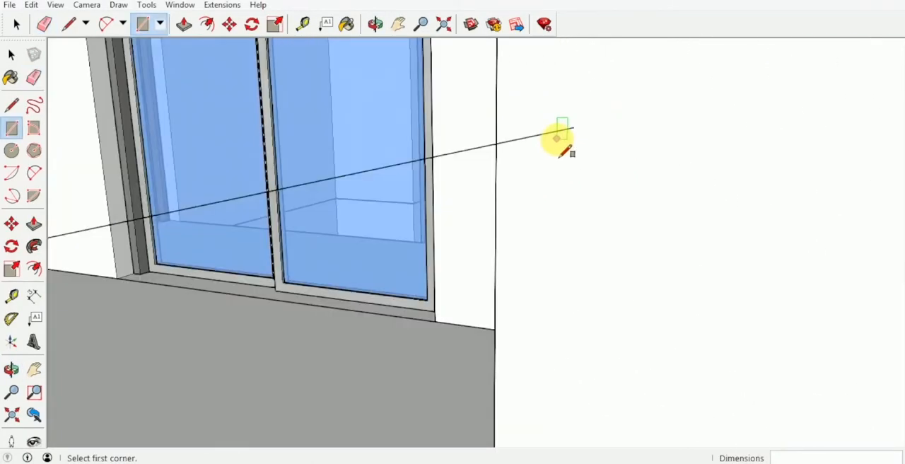
Draw a circle profile centred on the wall at the slab edge
click(11, 150)
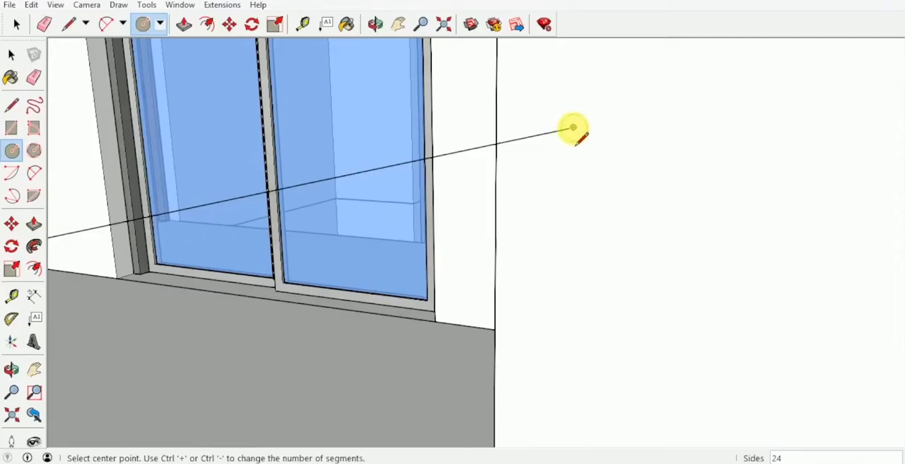
click(574, 127)
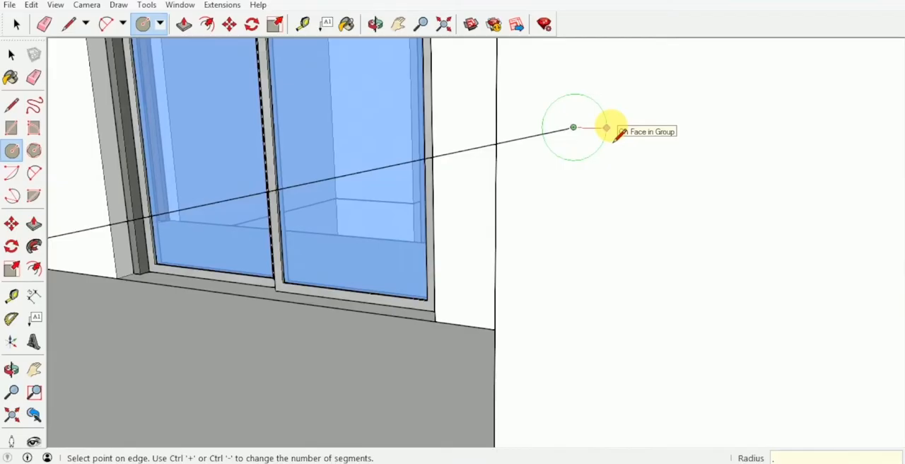
click(376, 24)
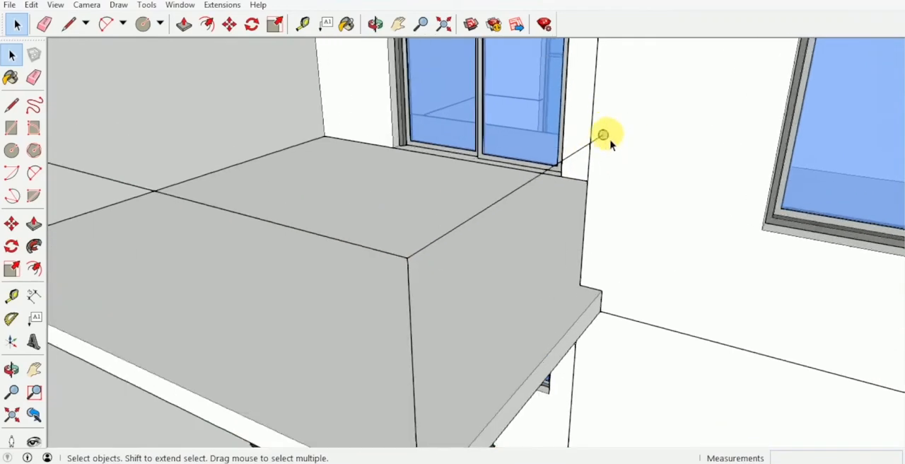
scroll(up, 3)
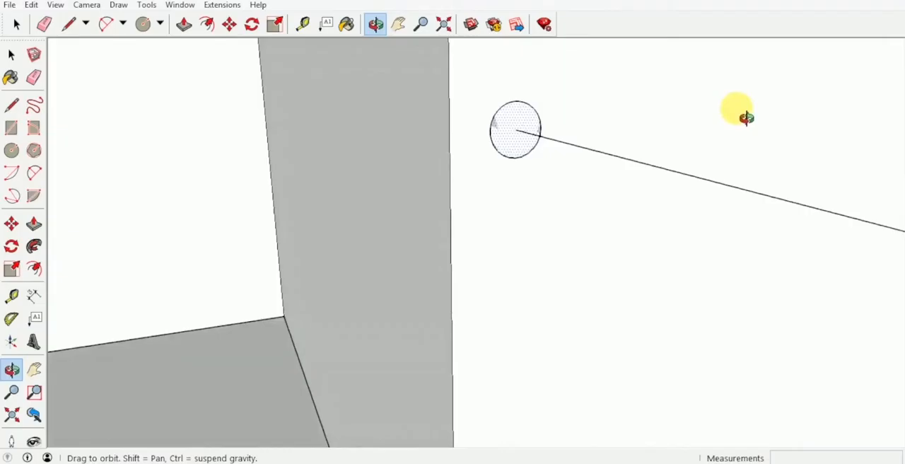
Scale the circle into a flattened oval handrail profile for the Follow Me rail
click(275, 24)
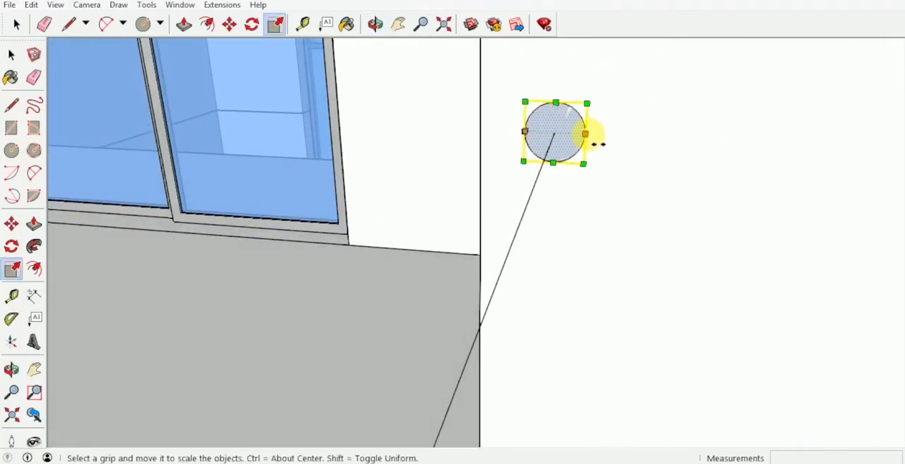
drag(587, 133, 599, 133)
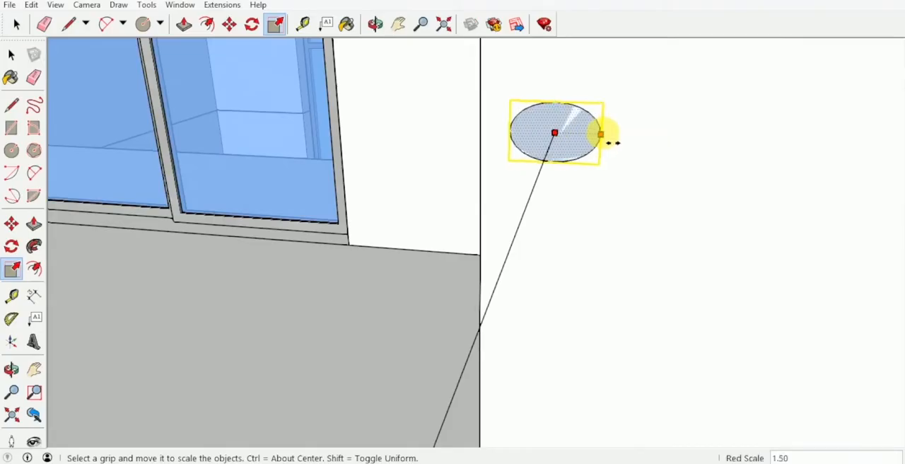
drag(599, 133, 629, 135)
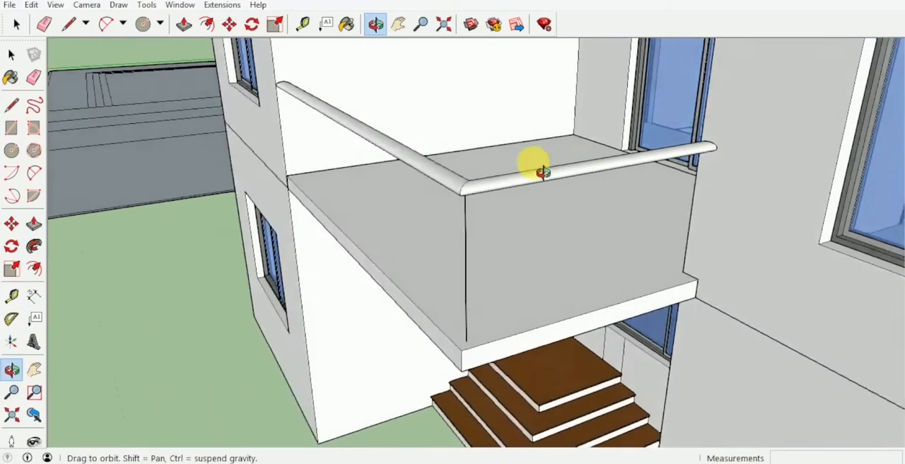
Place a 0.03 m radius circle at the slab corner and pull it up into a post
drag(540, 170, 453, 135)
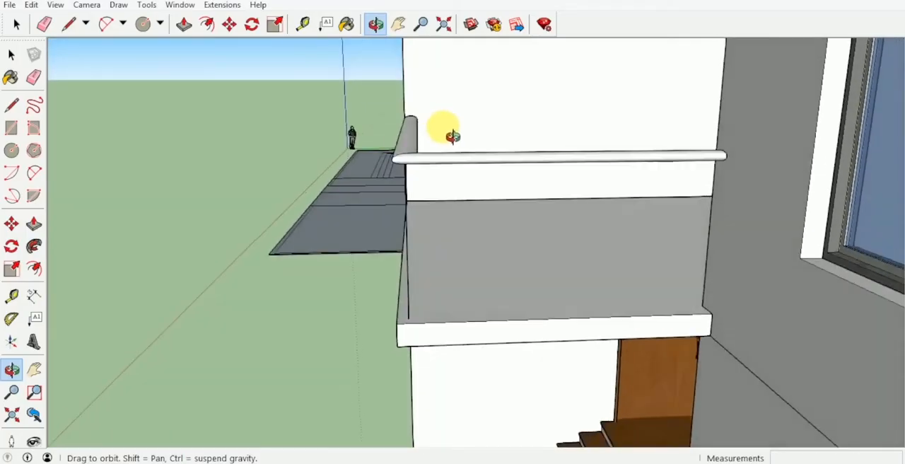
drag(445, 135, 647, 170)
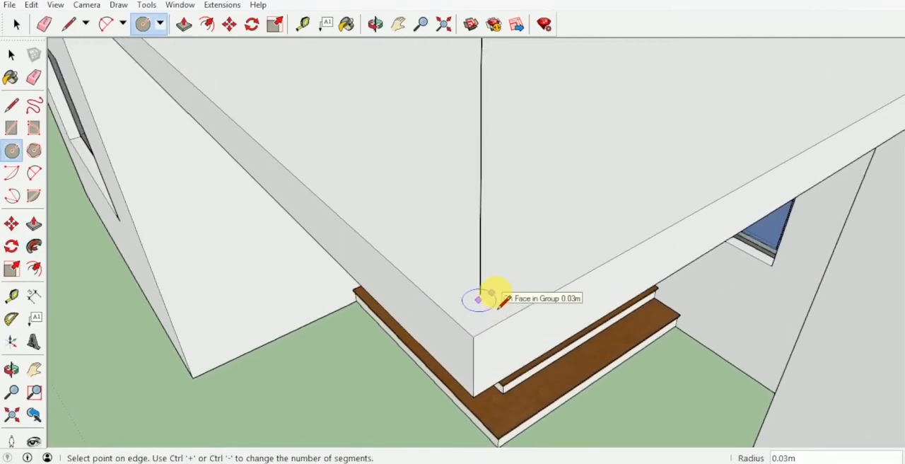
click(480, 300)
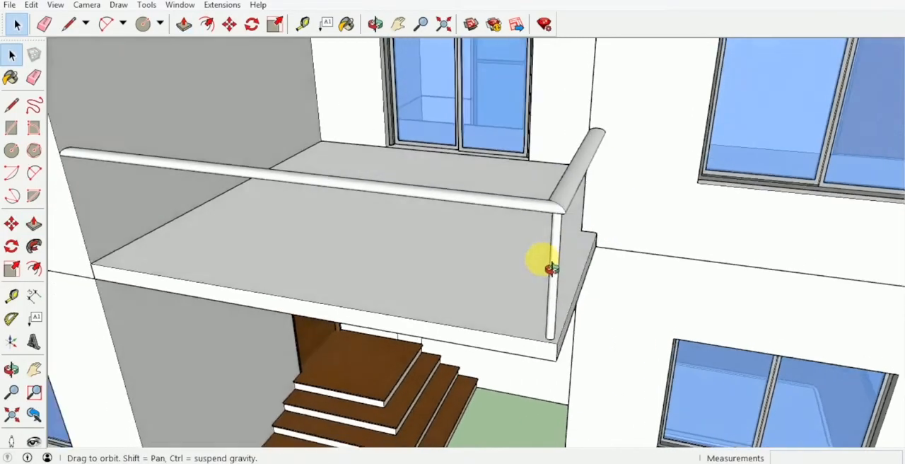
drag(552, 269, 523, 233)
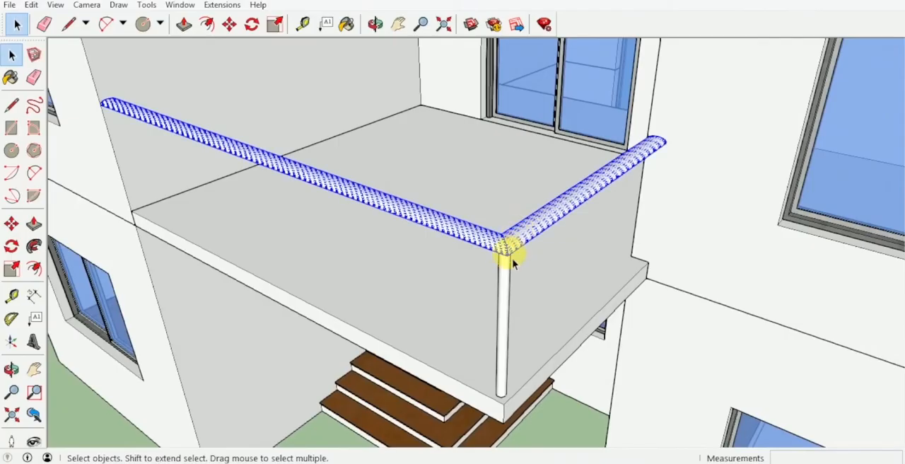
click(376, 23)
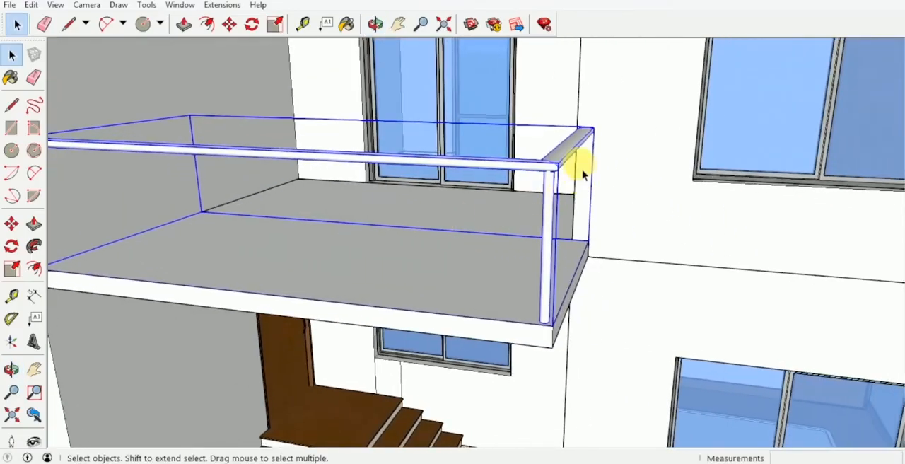
Enter the railing group and orbit down onto the slab corner and post
drag(582, 175, 537, 293)
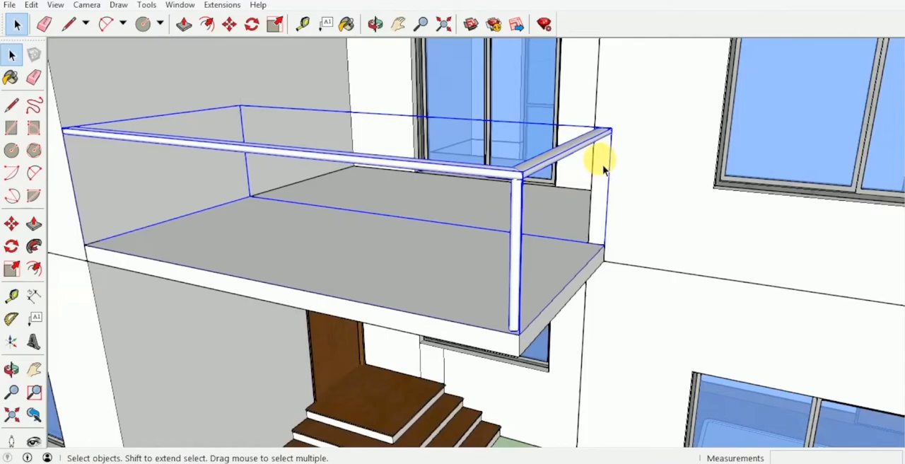
click(376, 23)
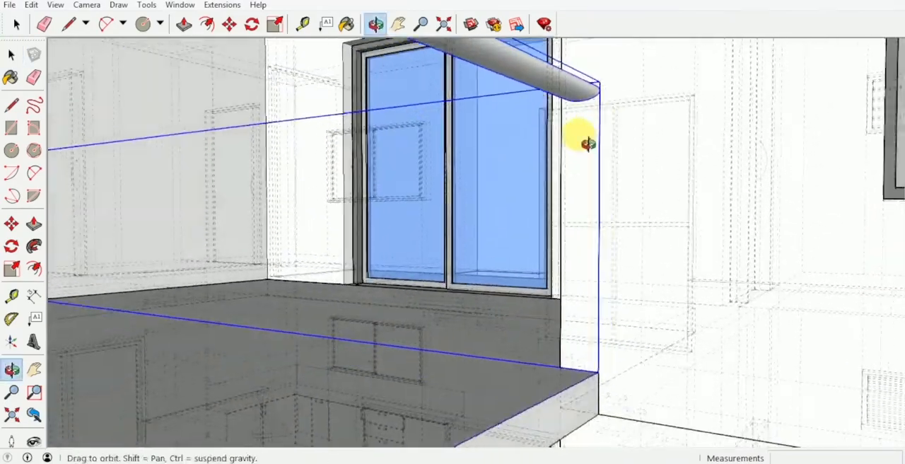
drag(588, 145, 483, 320)
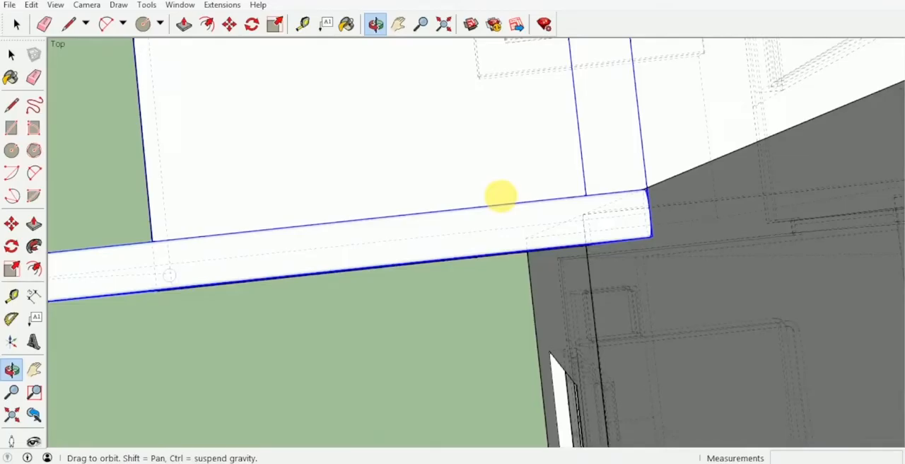
drag(501, 196, 523, 127)
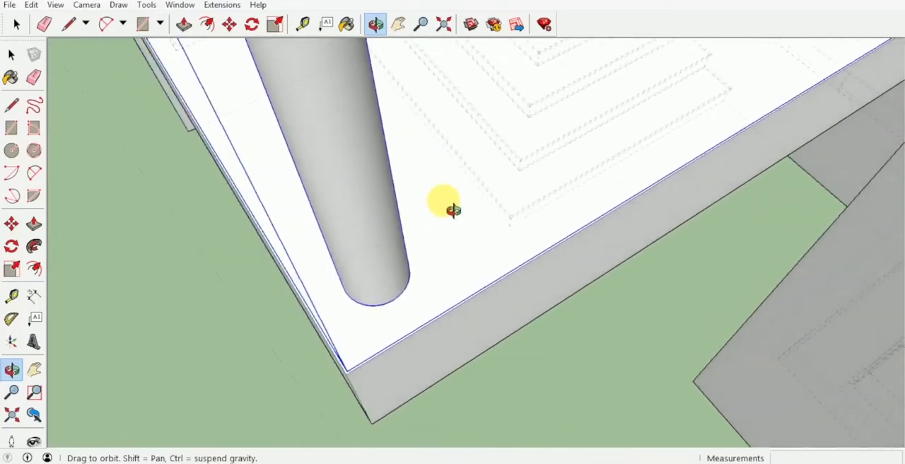
drag(453, 210, 314, 85)
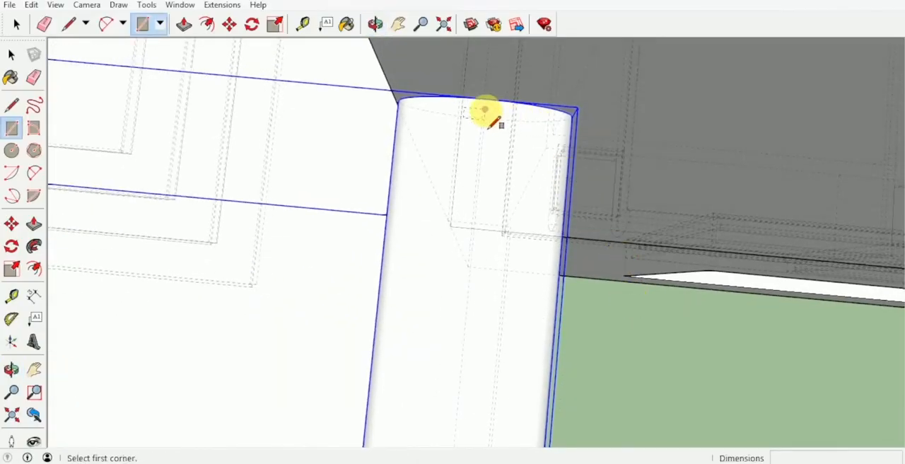
Draw a 4.04 m by 1.00 m panel rectangle from post top to post base
drag(485, 113, 417, 167)
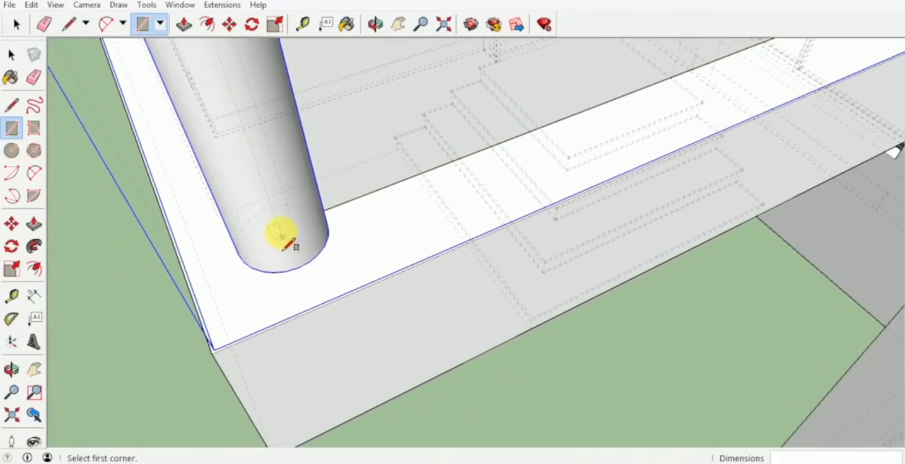
drag(283, 234, 425, 333)
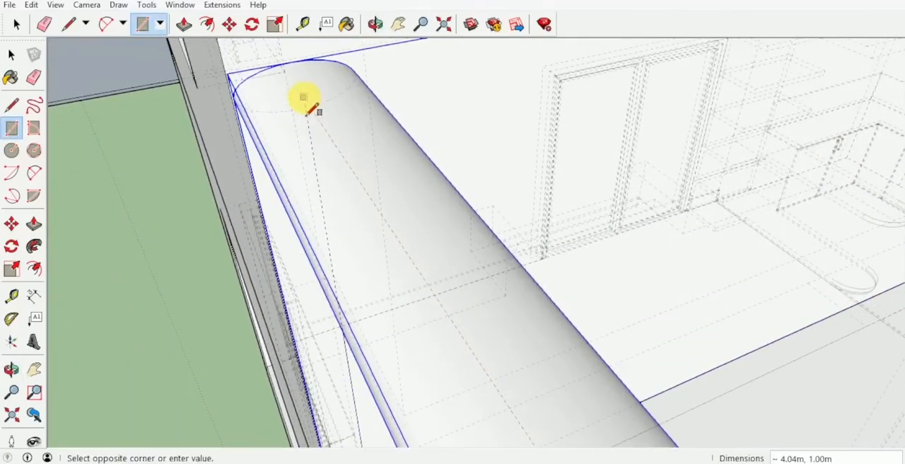
click(376, 24)
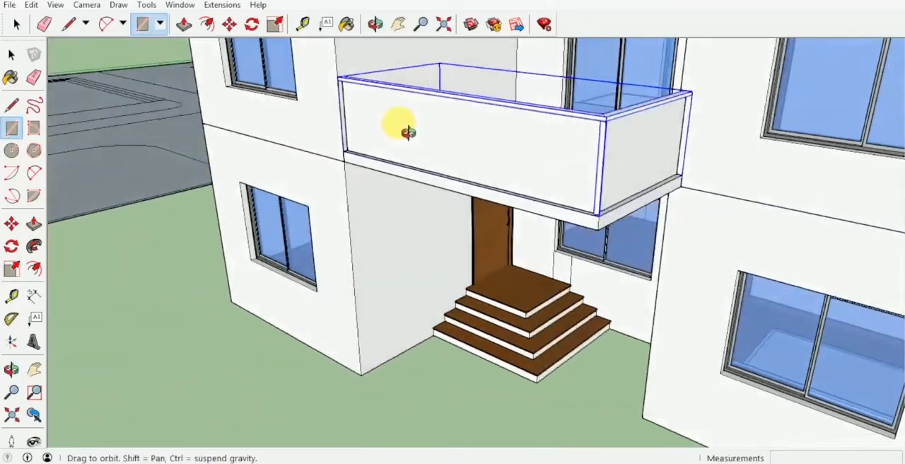
Apply Translucent Glass Blue from Glass and Mirrors to the railing panels
drag(403, 130, 516, 113)
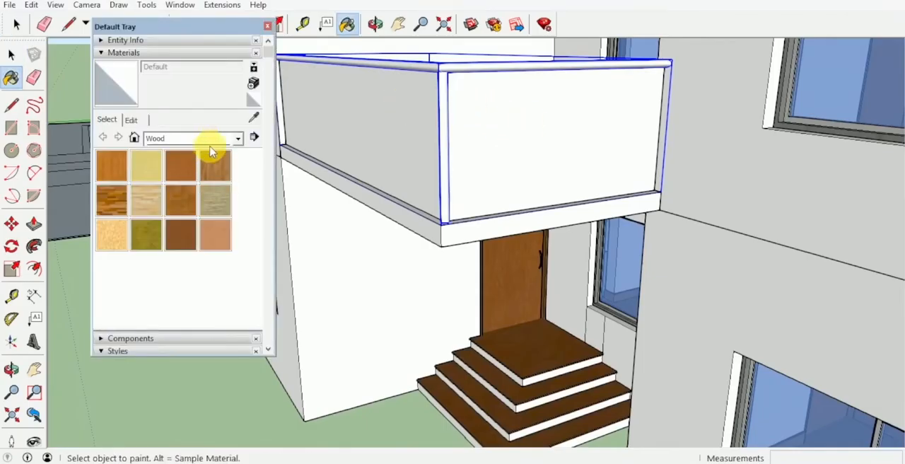
click(238, 139)
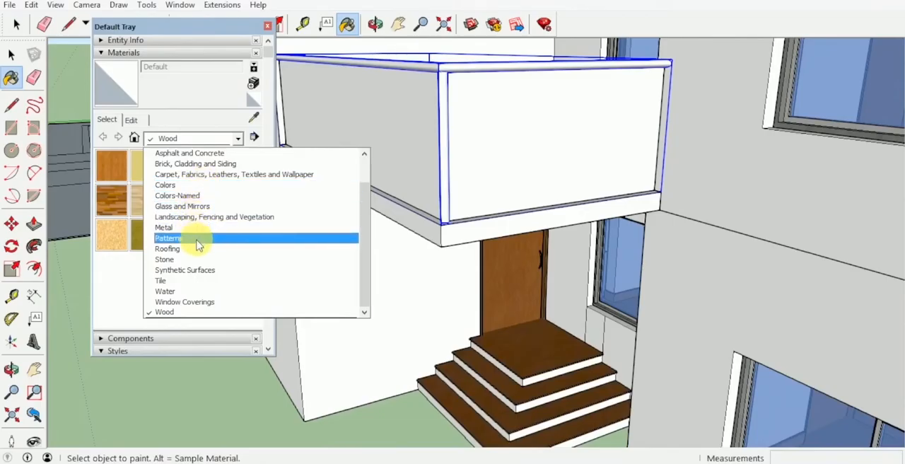
click(177, 195)
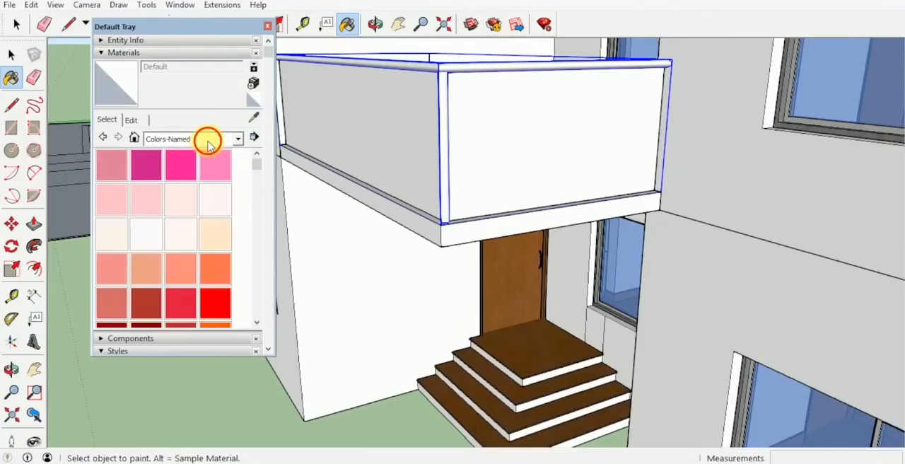
click(237, 138)
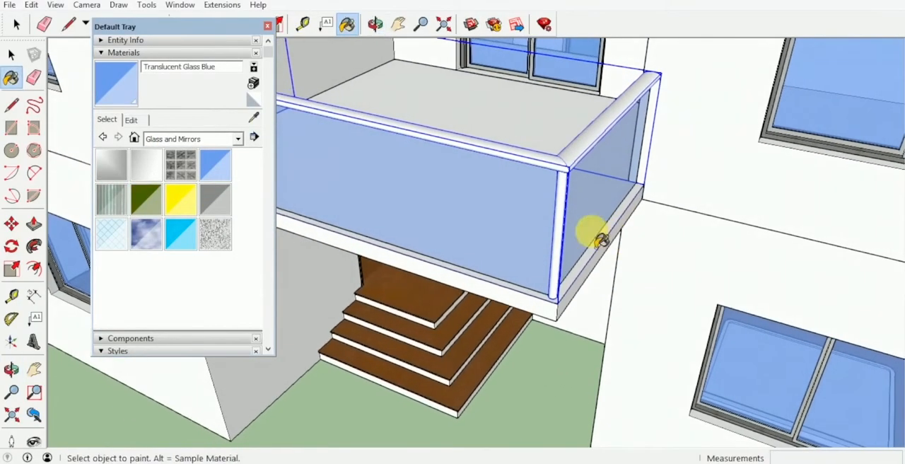
Apply Metal Seamed from the Metal category to the railing top and posts
click(237, 138)
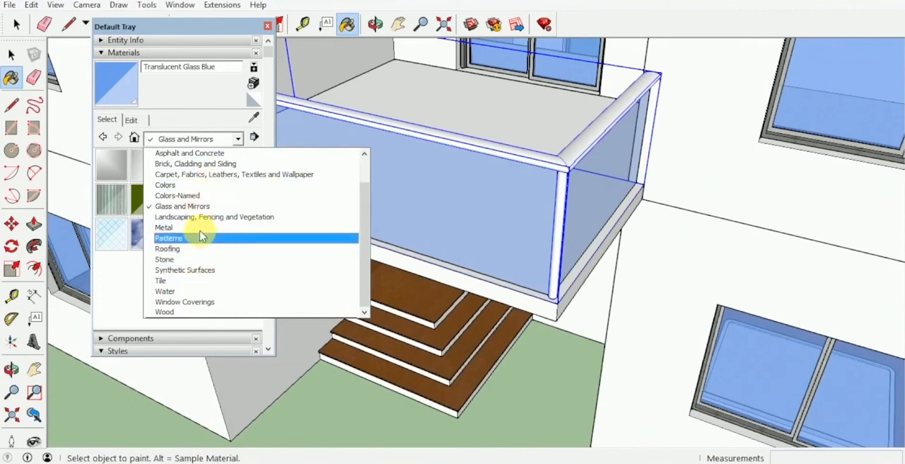
click(164, 226)
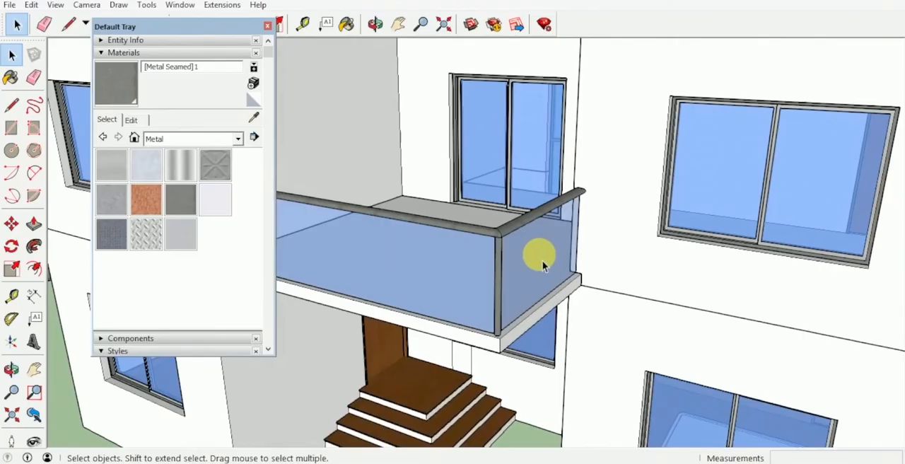
drag(540, 255, 520, 219)
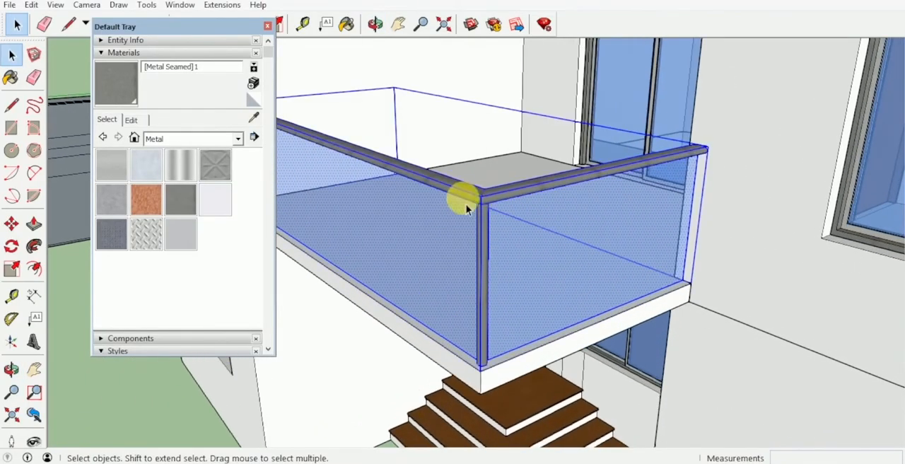
mouse_move(540, 314)
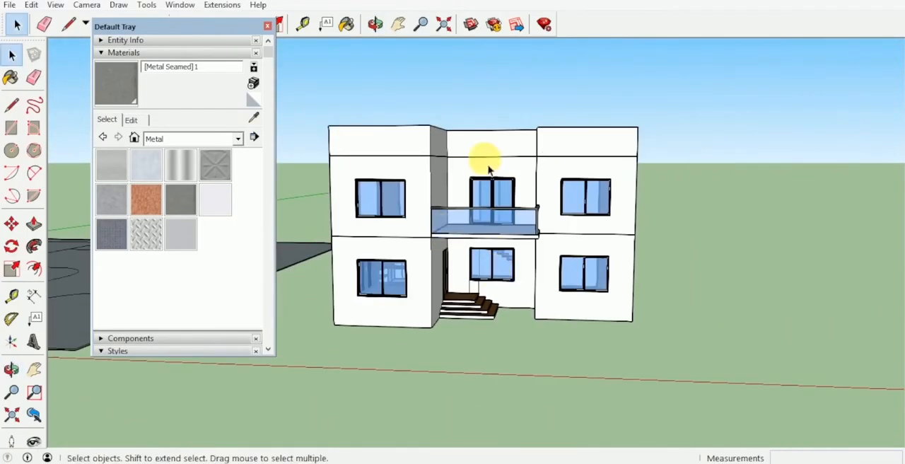
drag(487, 170, 467, 244)
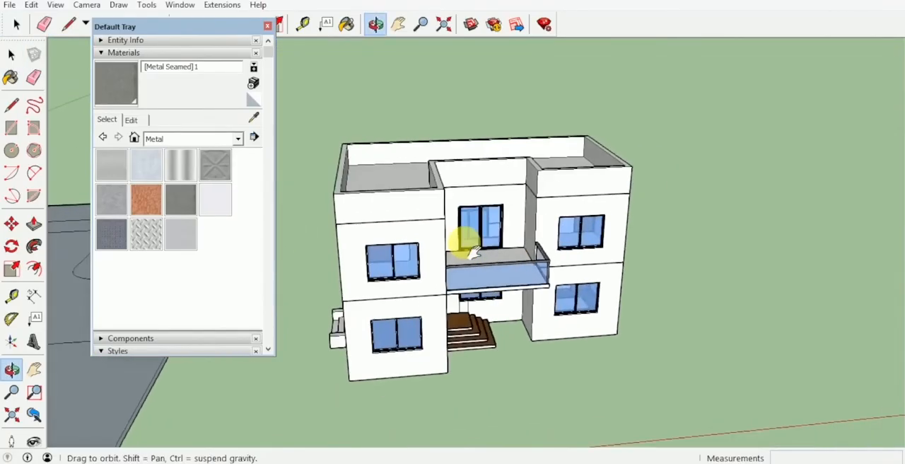
drag(481, 241, 502, 269)
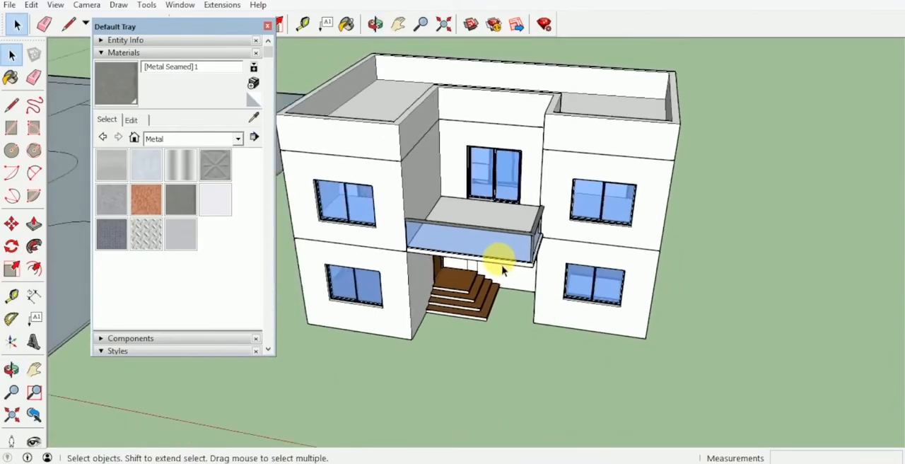
drag(502, 266, 417, 276)
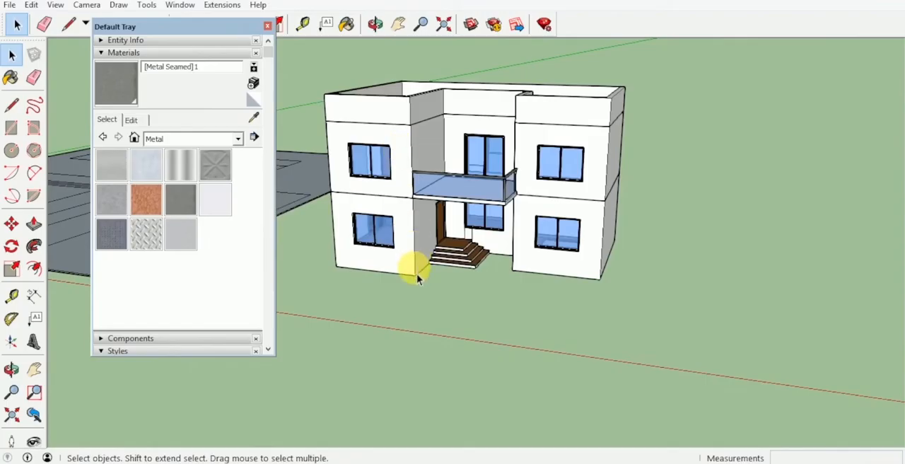
mouse_move(436, 226)
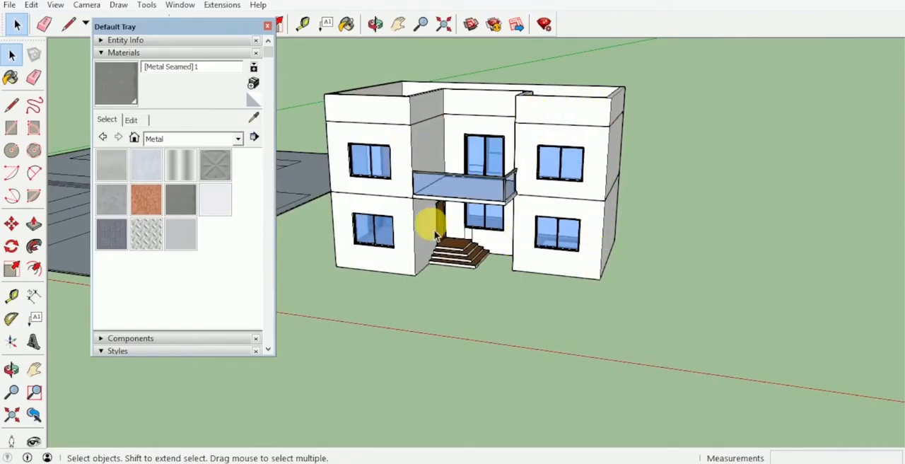